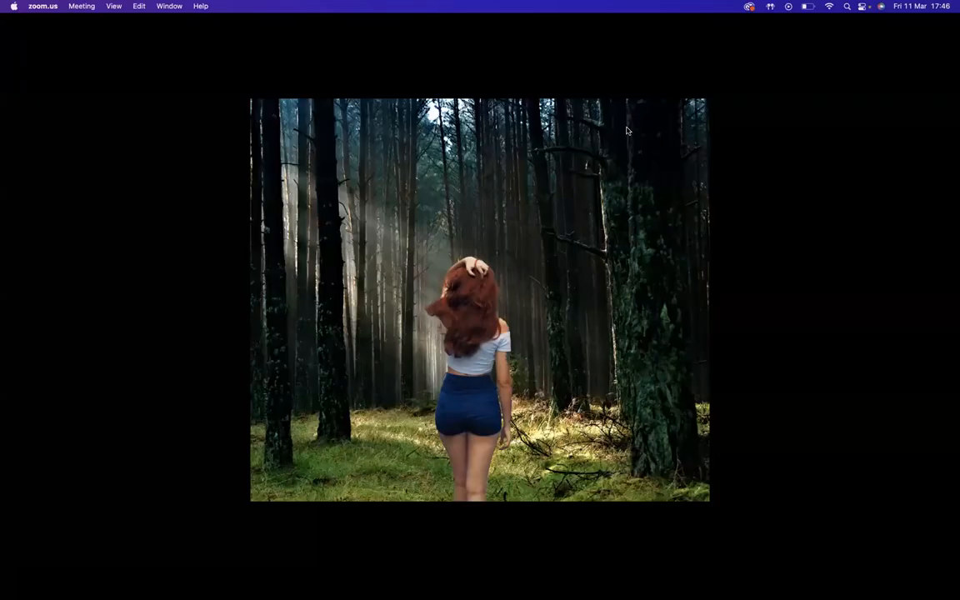
mouse_move(672, 269)
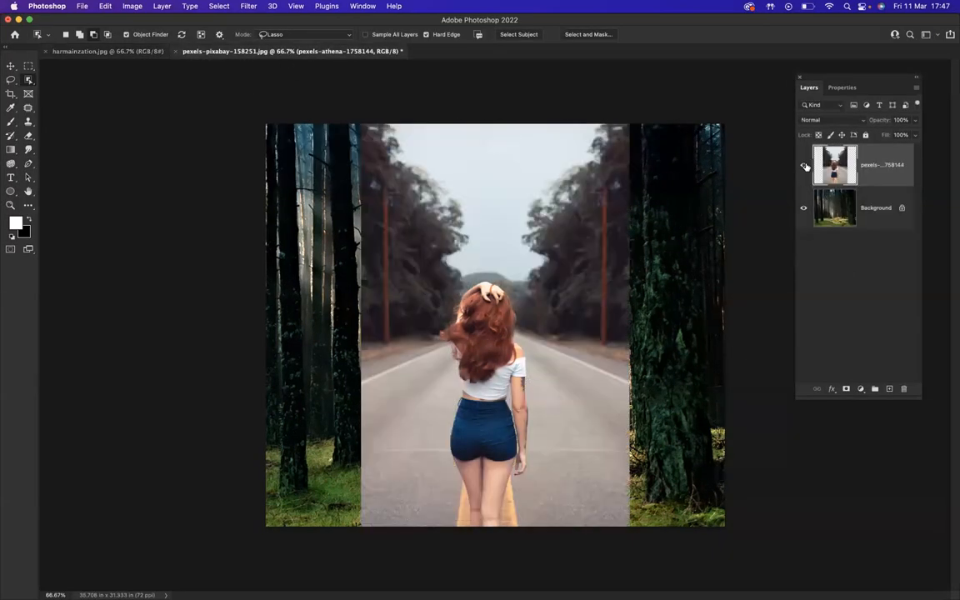
Toggle the woman's photo layer off and on, then select her with Select Subject
left_click(803, 164)
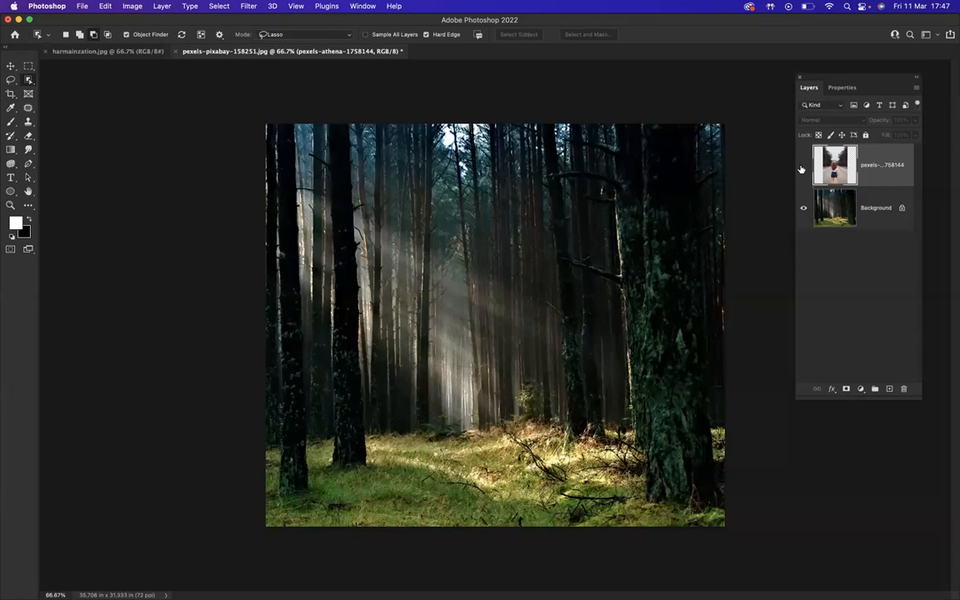
left_click(802, 165)
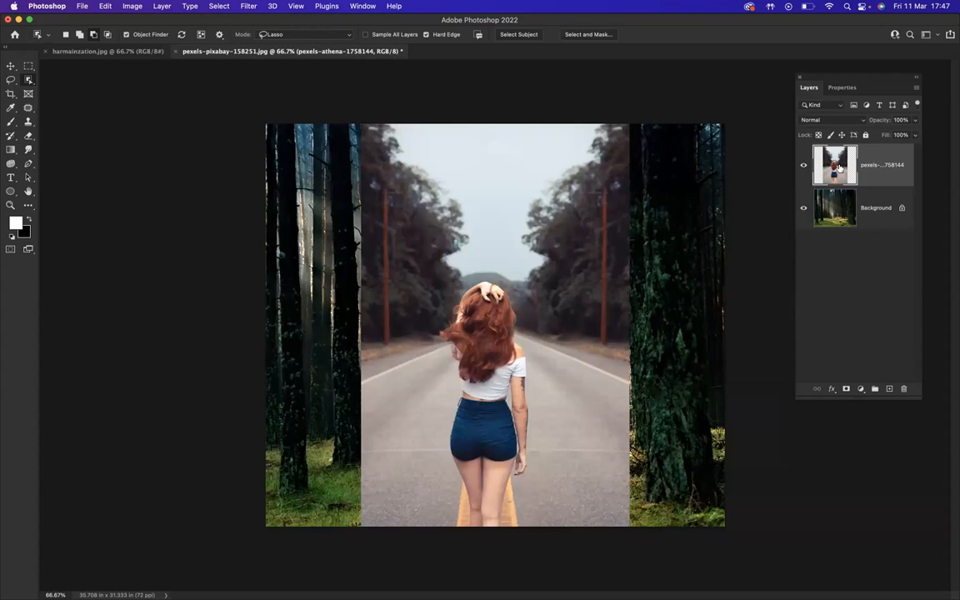
mouse_move(834, 164)
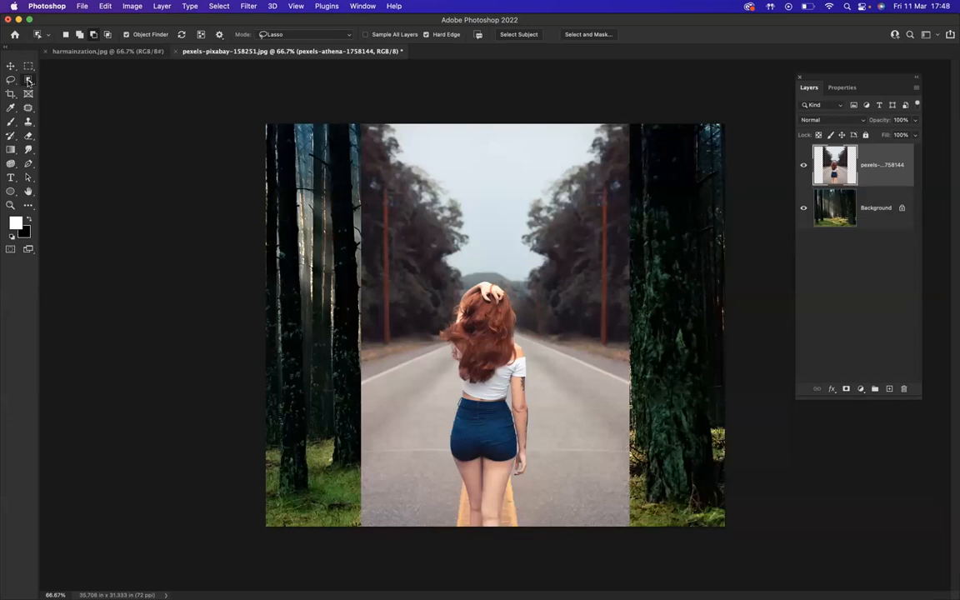
left_click(11, 79)
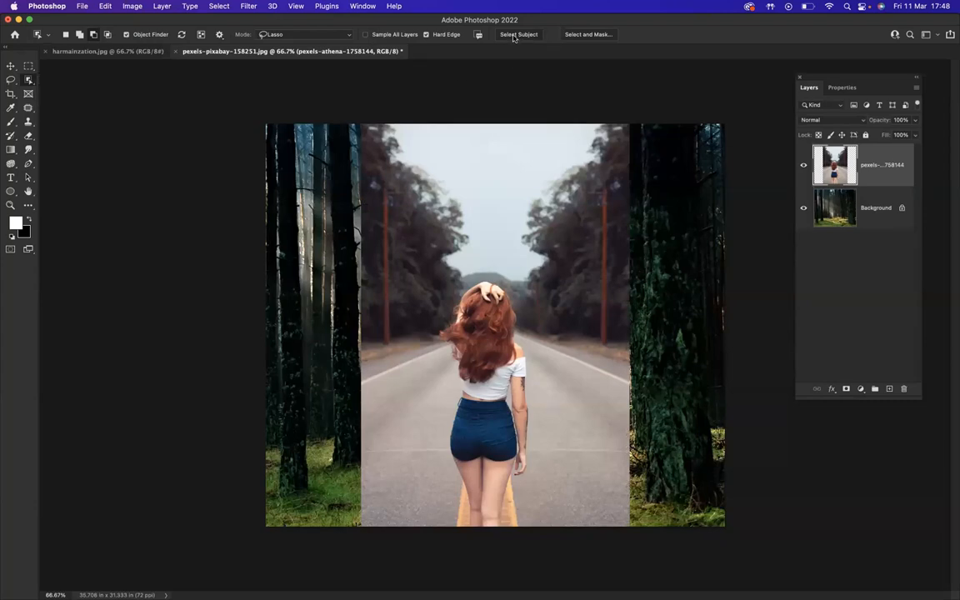
left_click(518, 35)
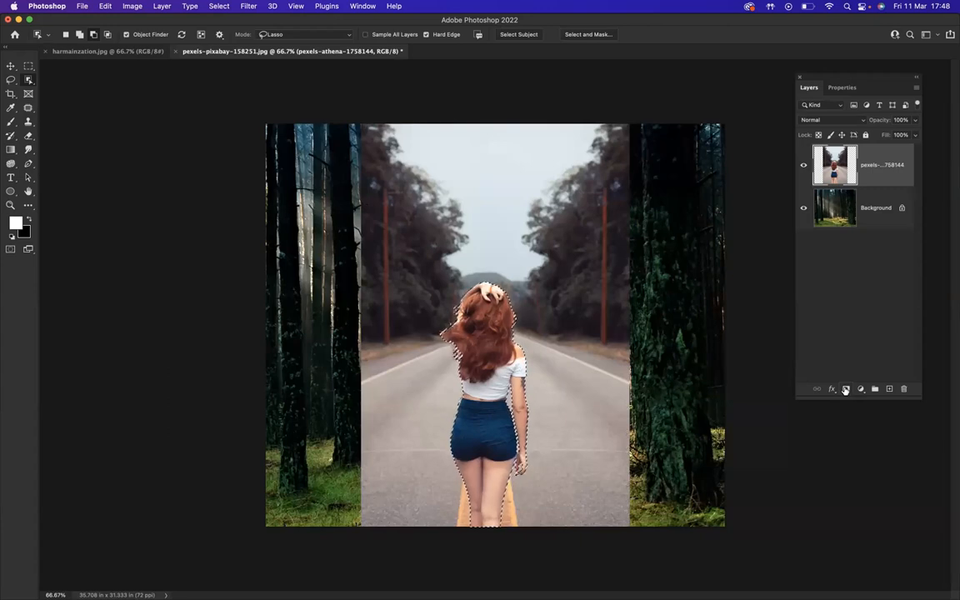
Add a layer mask hiding the road around the woman and open the mask's options
left_click(845, 388)
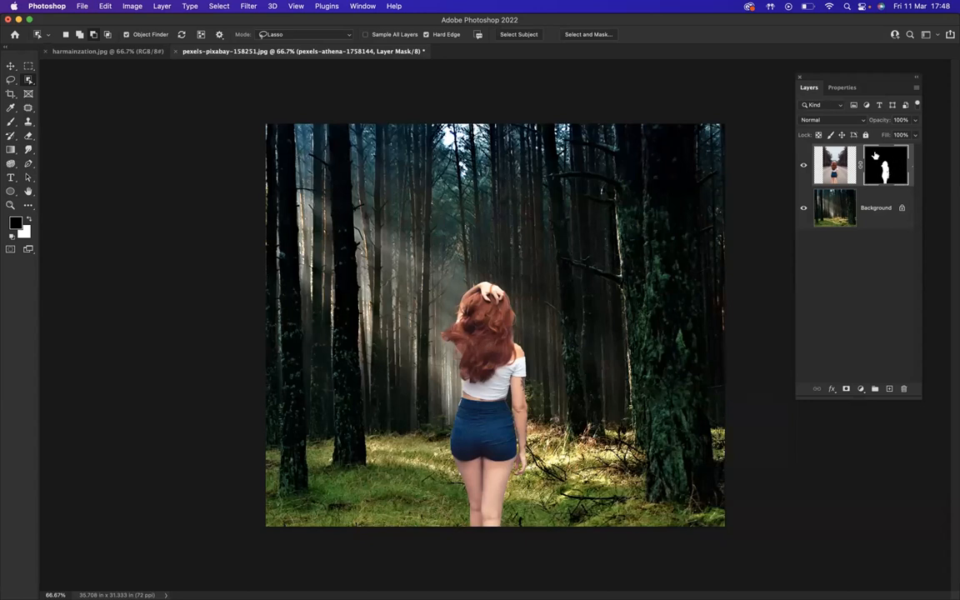
right_click(886, 164)
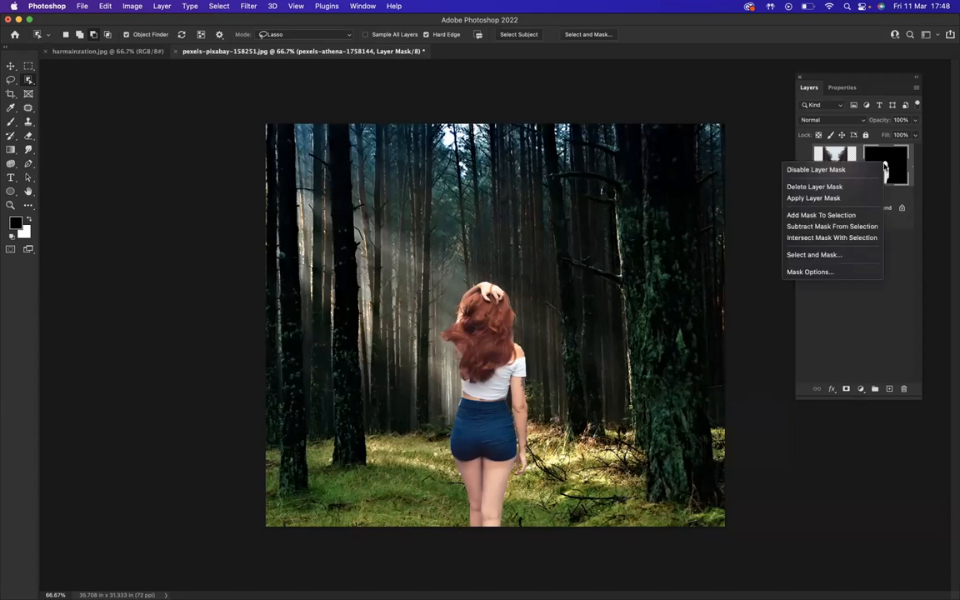
mouse_move(824, 198)
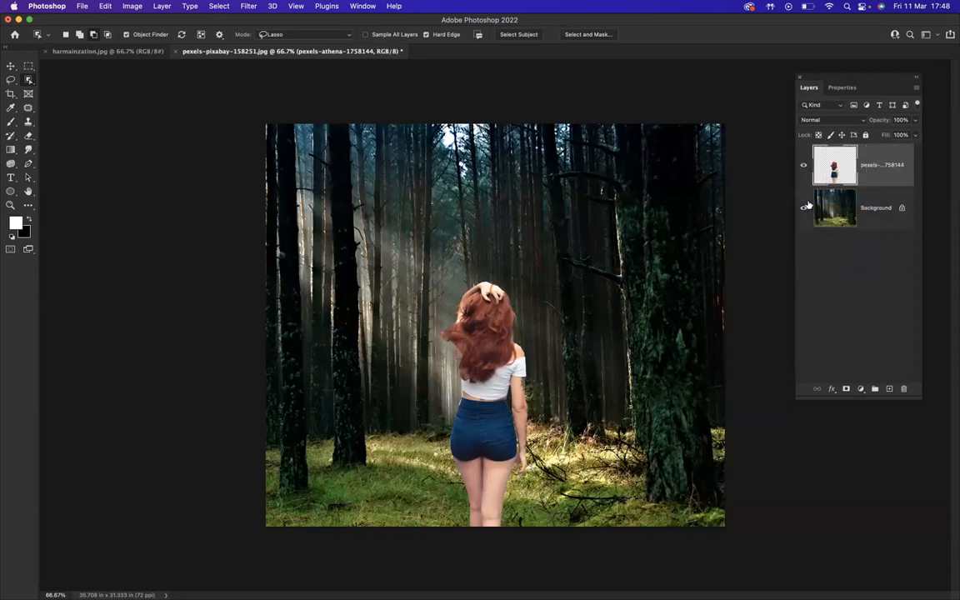
mouse_move(804, 207)
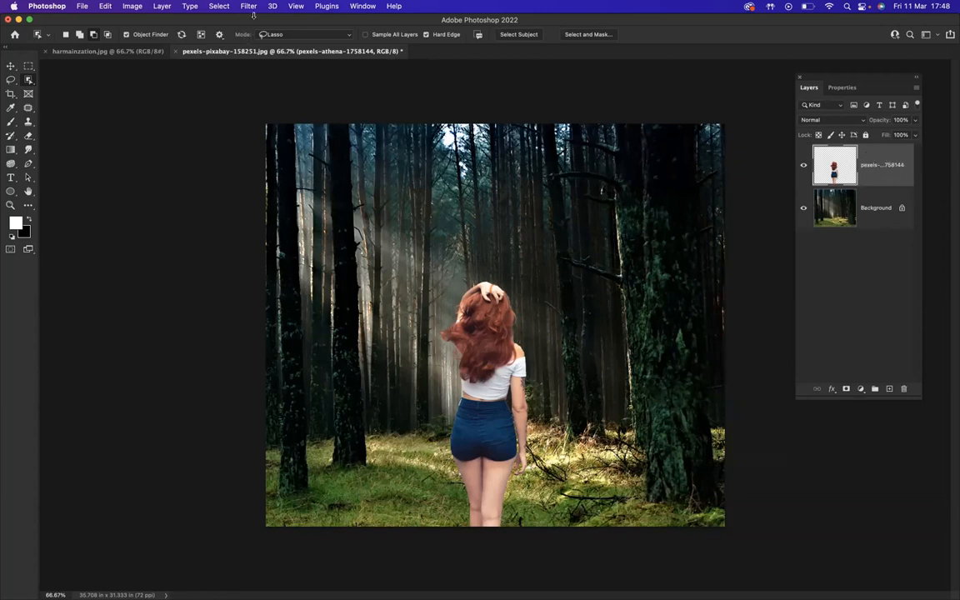
Open Filter > Neural Filters and switch on Harmonization
left_click(248, 6)
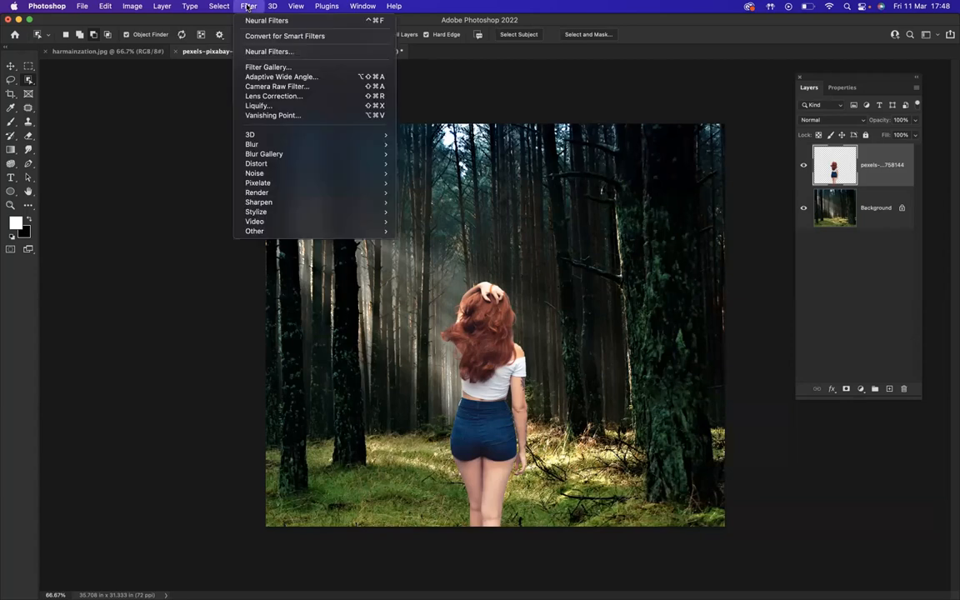
mouse_move(269, 51)
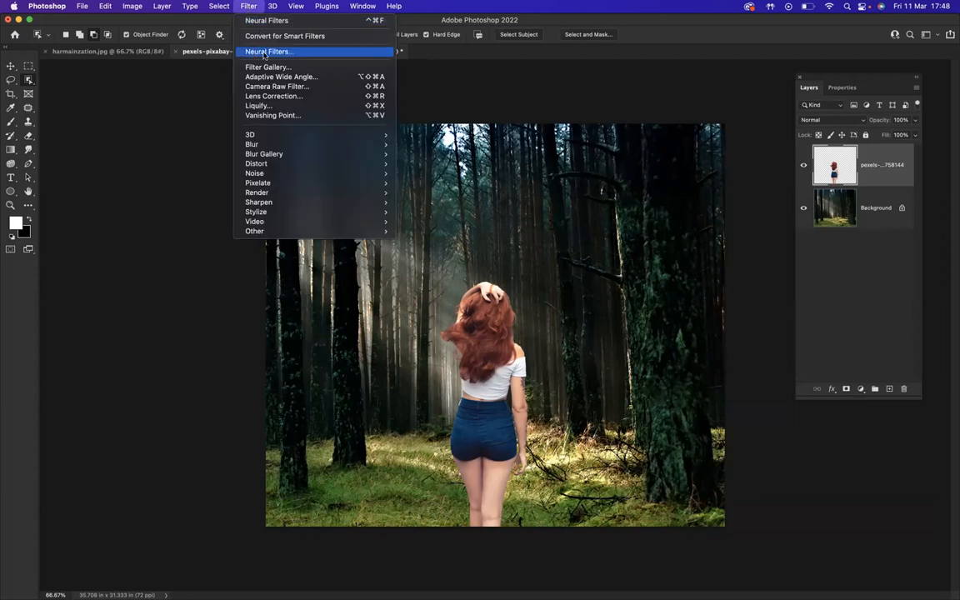
left_click(267, 51)
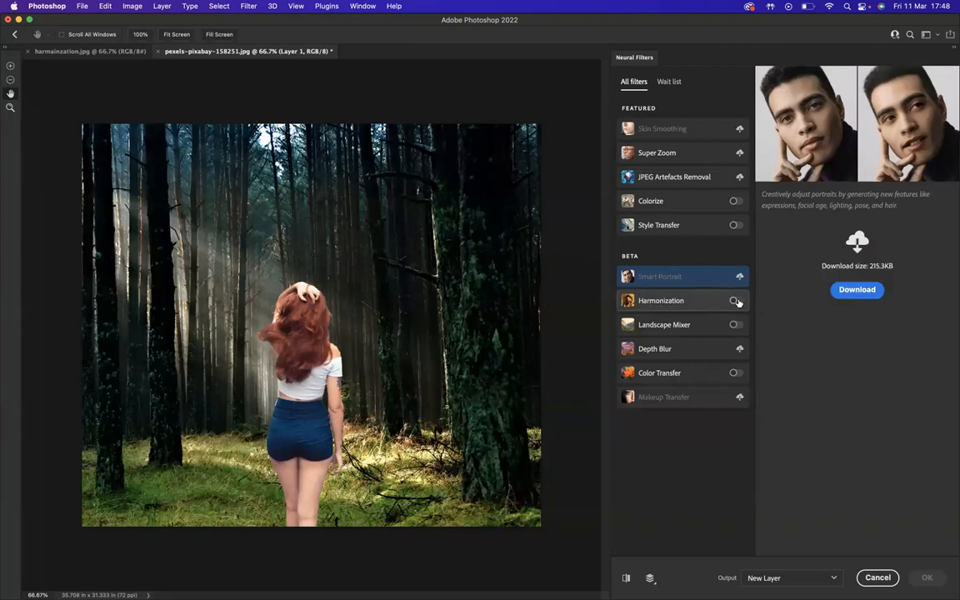
left_click(735, 301)
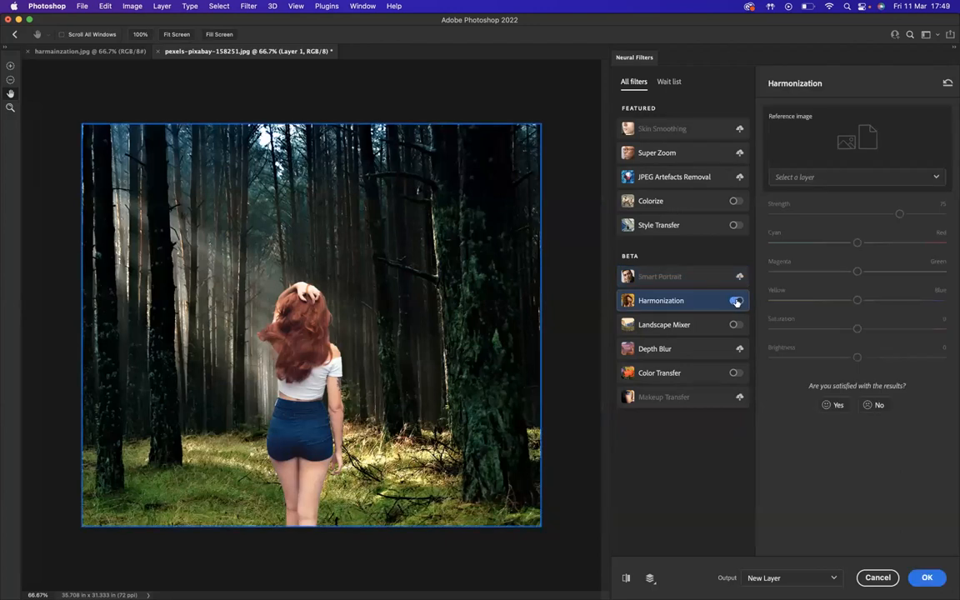
left_click(735, 300)
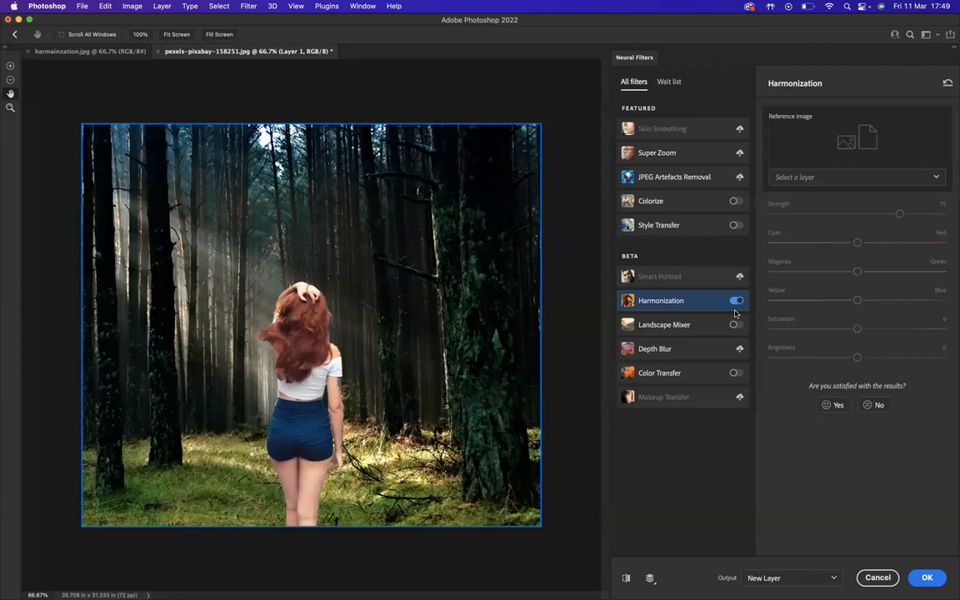
mouse_move(798, 147)
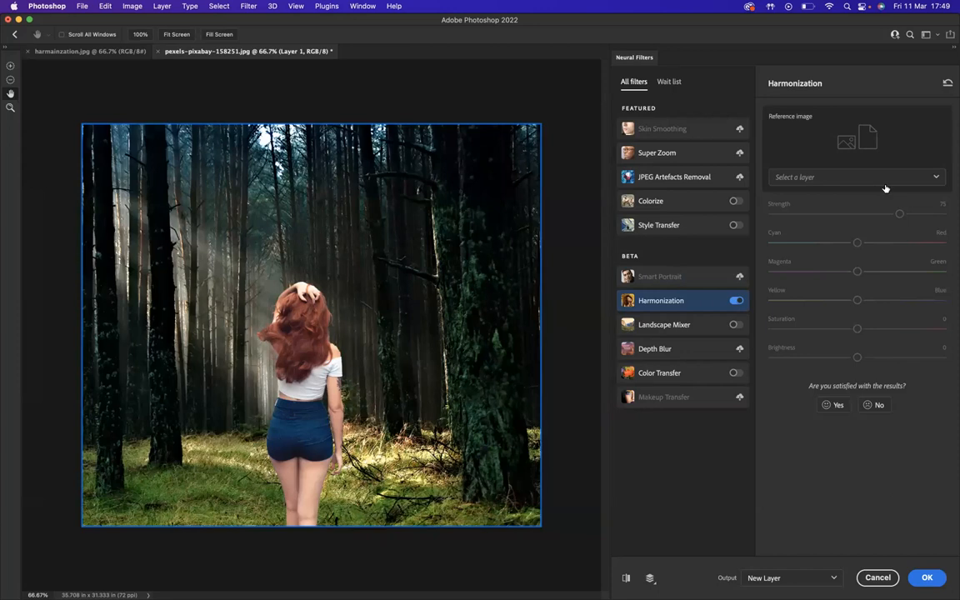
Use the forest Background as Harmonization reference and set strength to 88
left_click(854, 176)
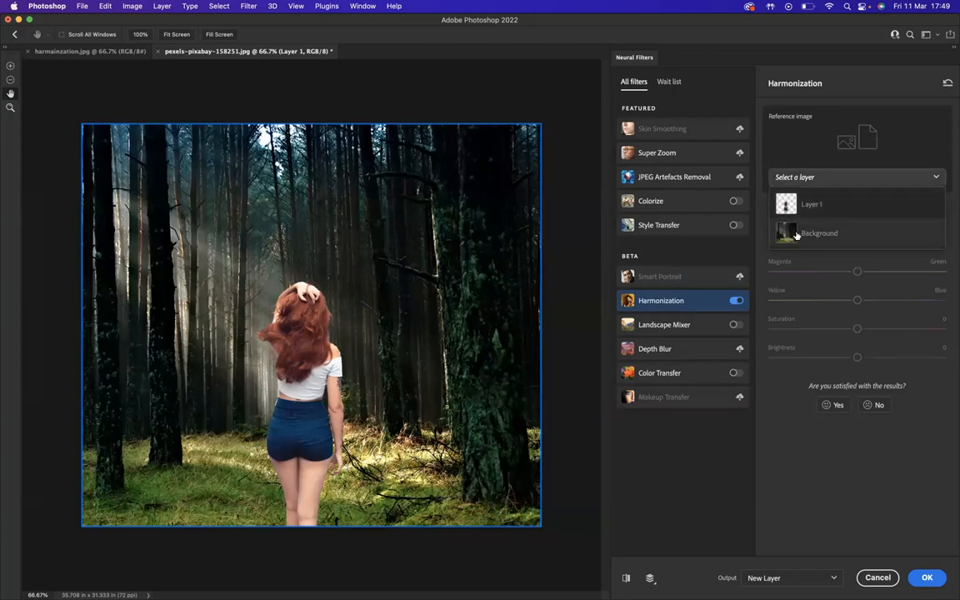
left_click(818, 233)
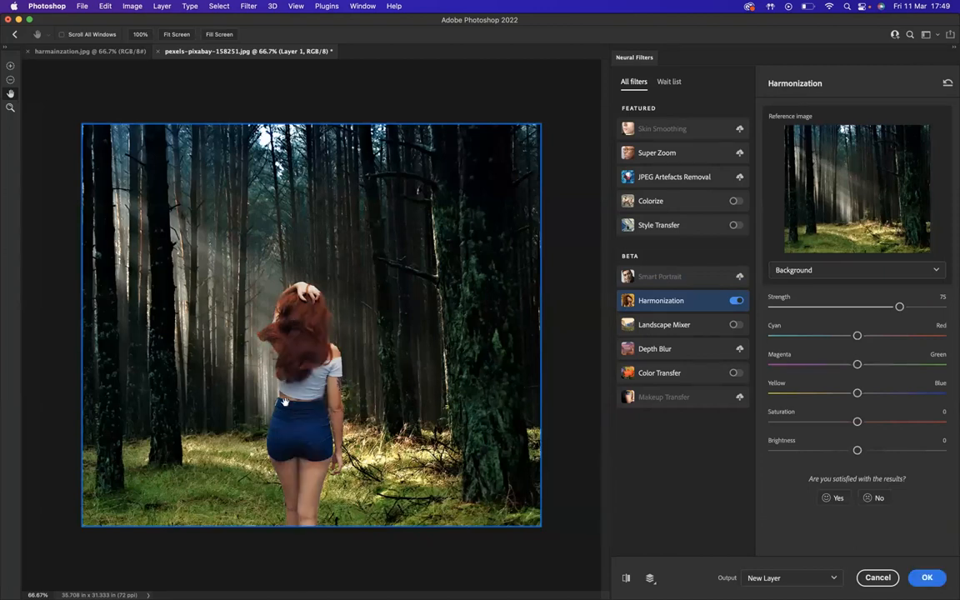
mouse_move(568, 470)
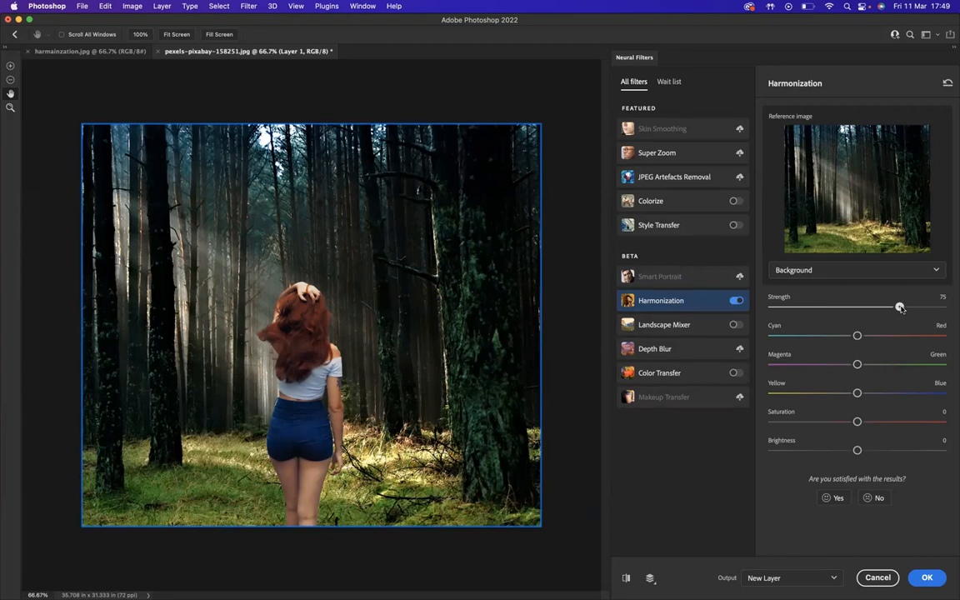
left_click_drag(899, 306, 931, 307)
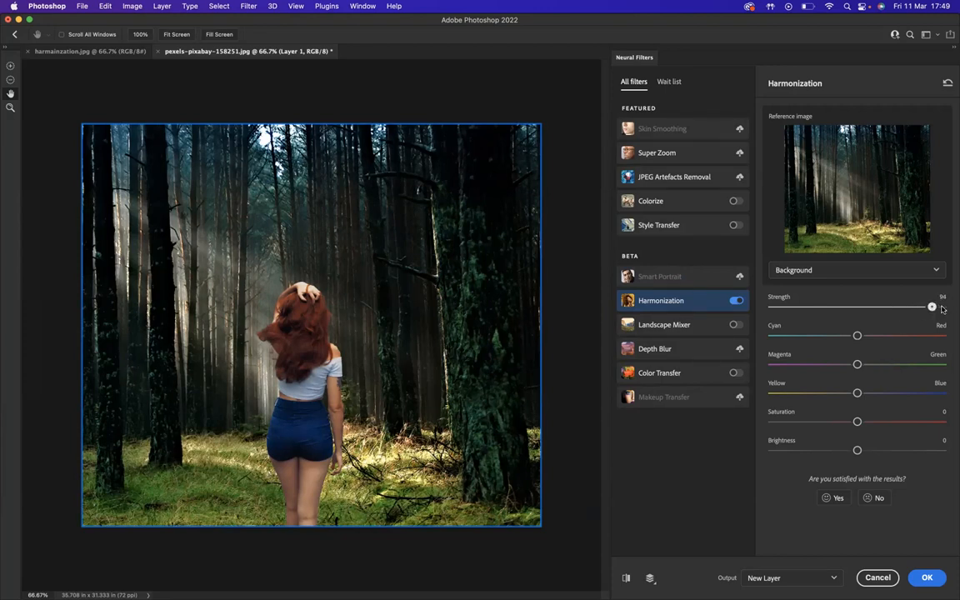
left_click_drag(932, 307, 937, 307)
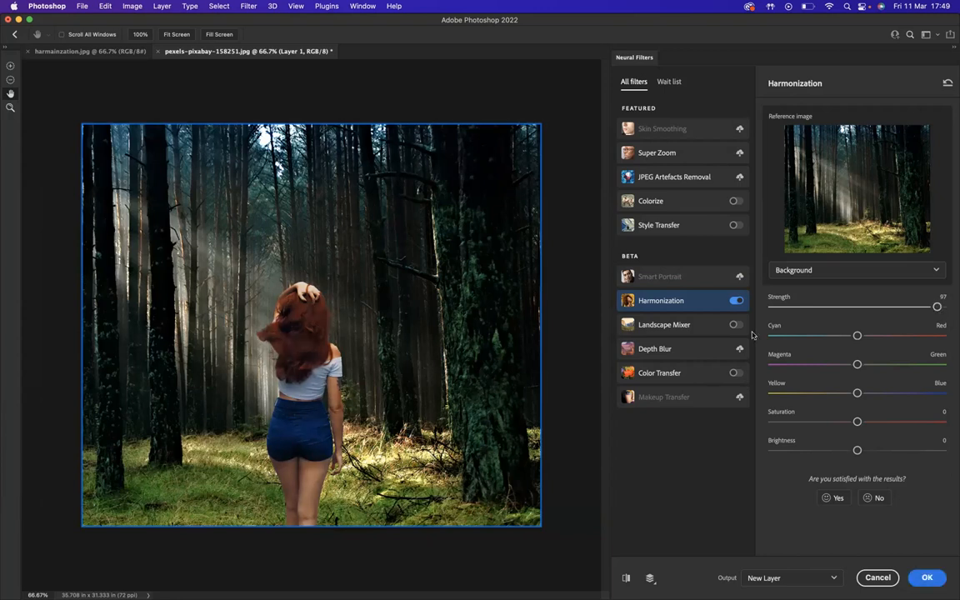
left_click_drag(937, 307, 931, 307)
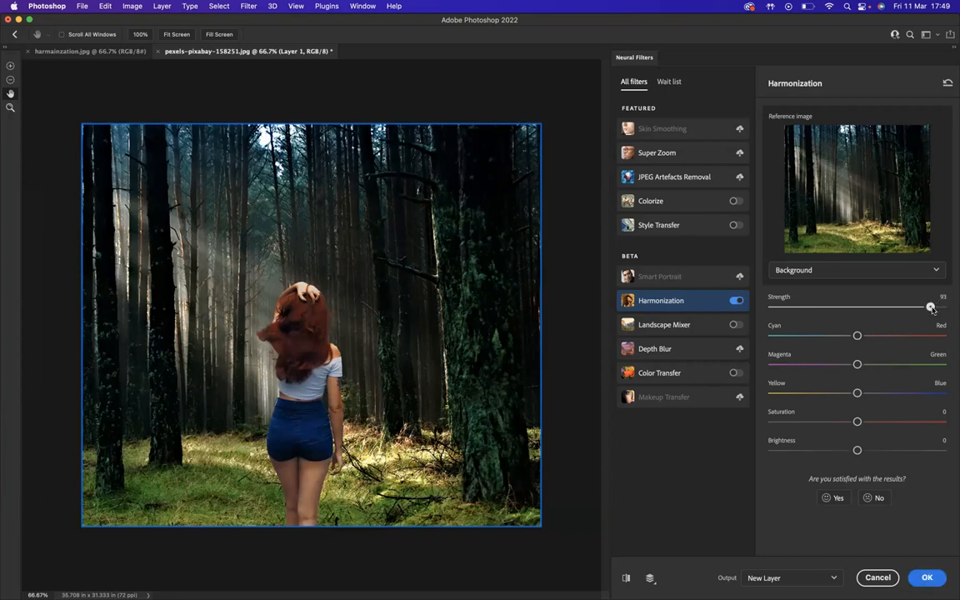
left_click_drag(930, 307, 921, 307)
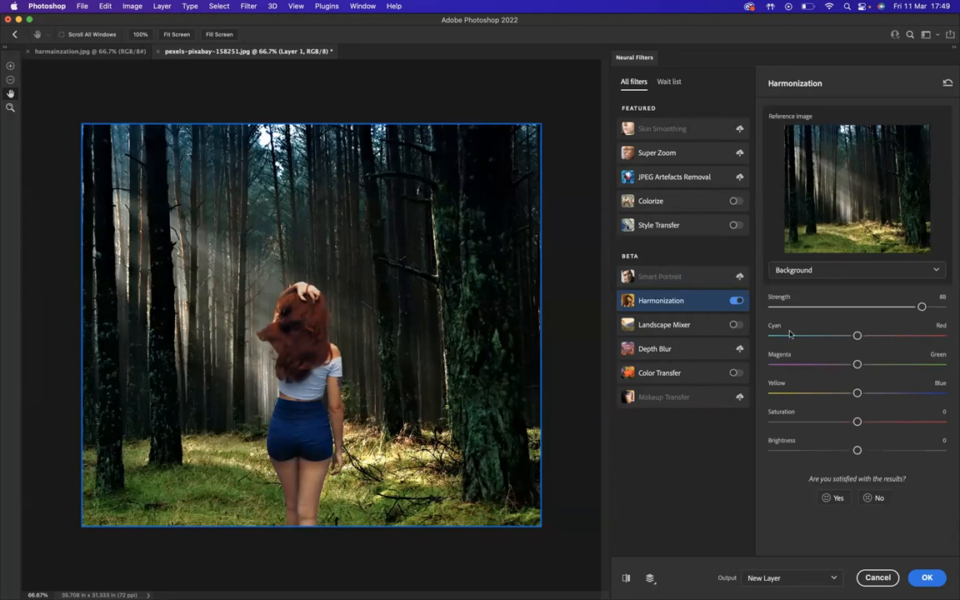
mouse_move(792, 345)
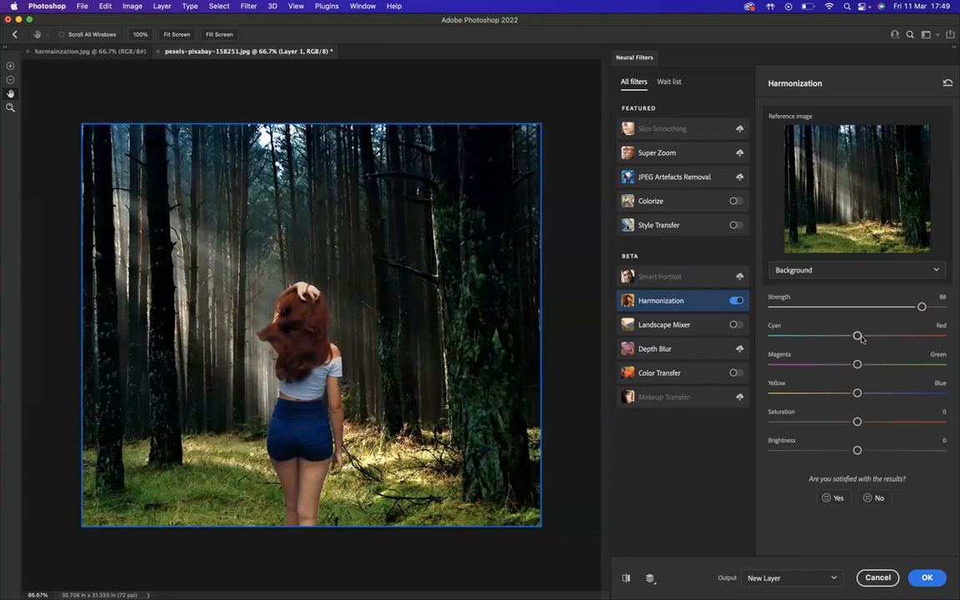
Nudge Magenta/Green toward green, then set Saturation to +3 and Brightness to +12
left_click_drag(858, 335, 870, 336)
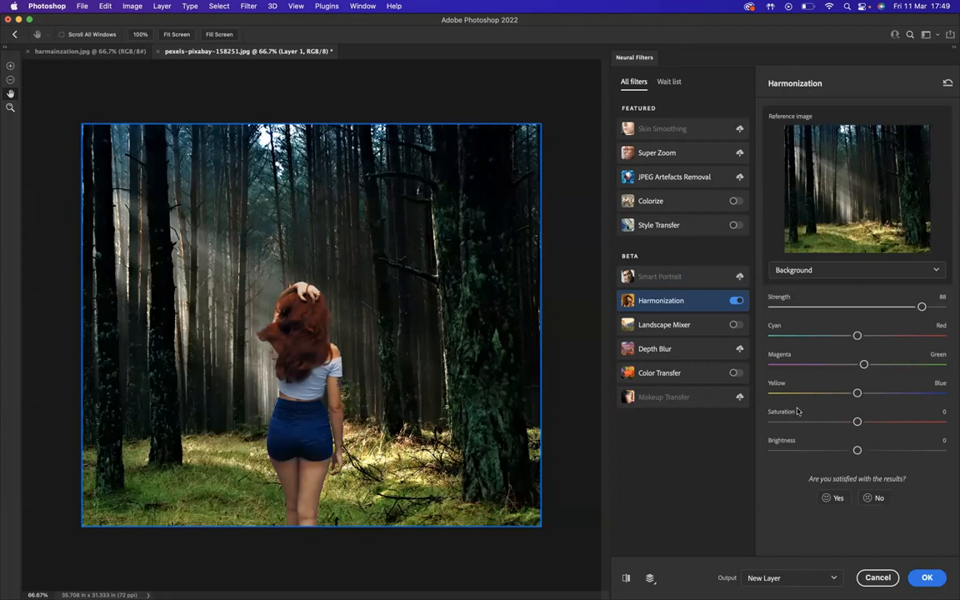
left_click_drag(857, 421, 918, 422)
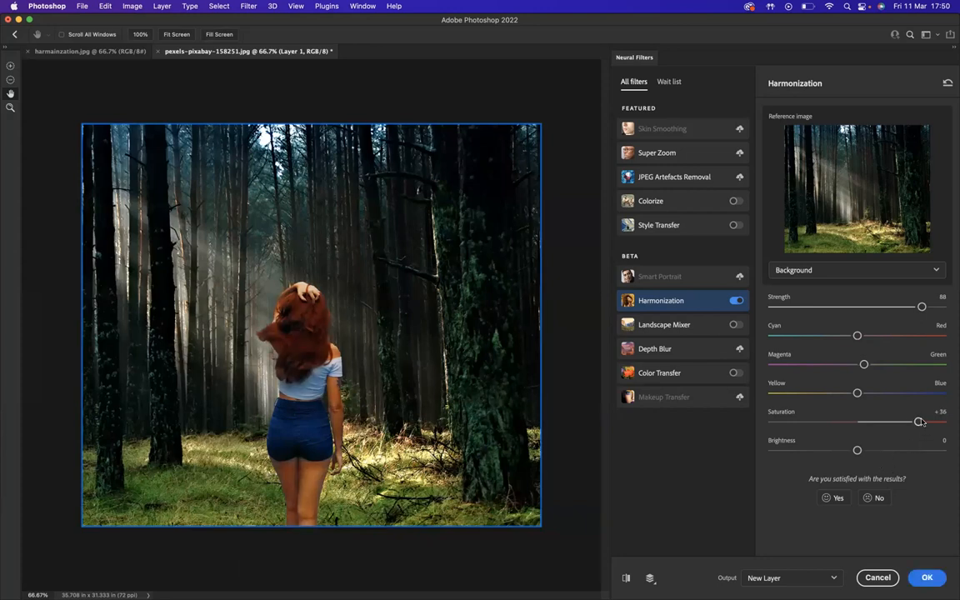
left_click_drag(920, 423, 862, 423)
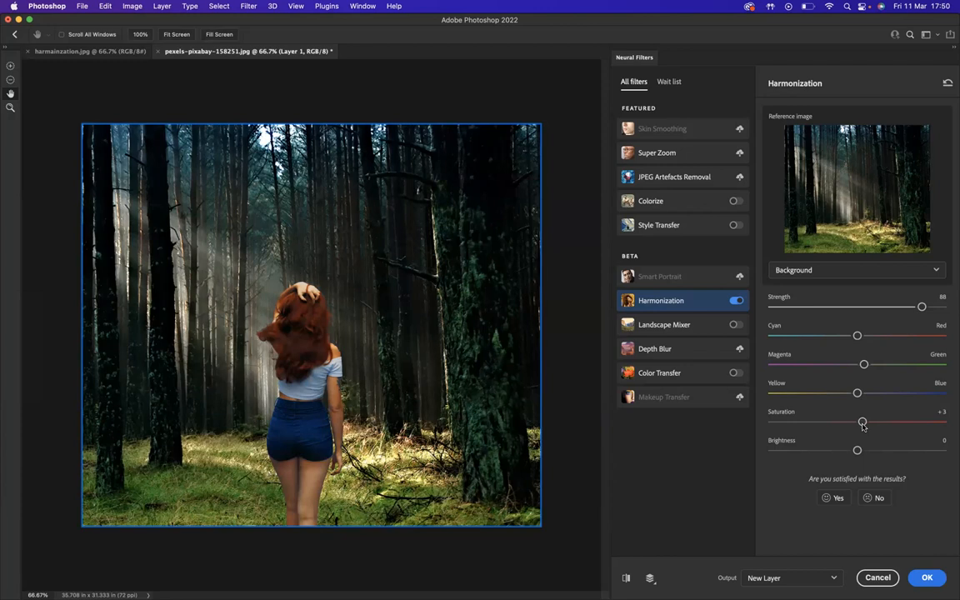
left_click_drag(857, 449, 873, 450)
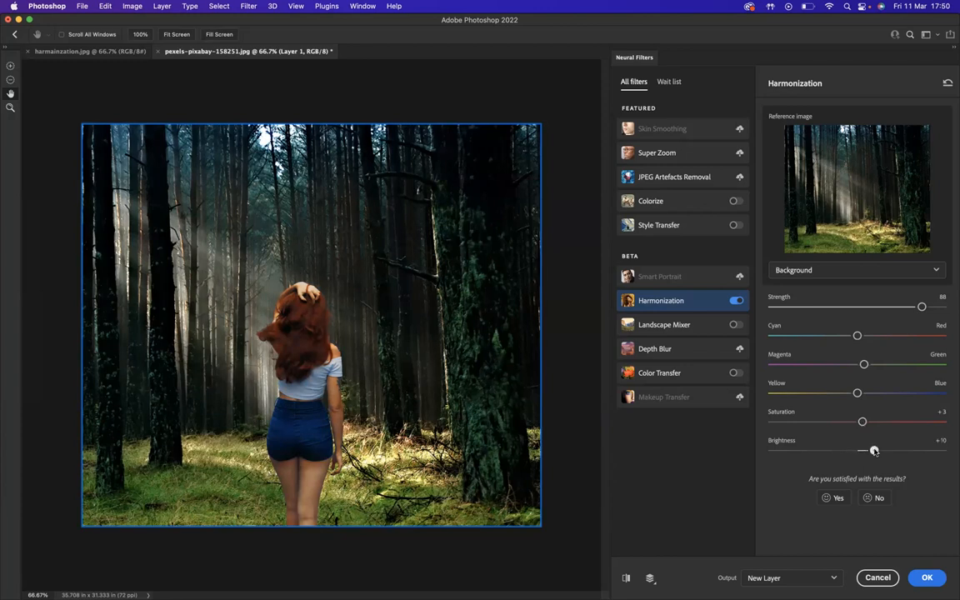
left_click_drag(871, 451, 881, 451)
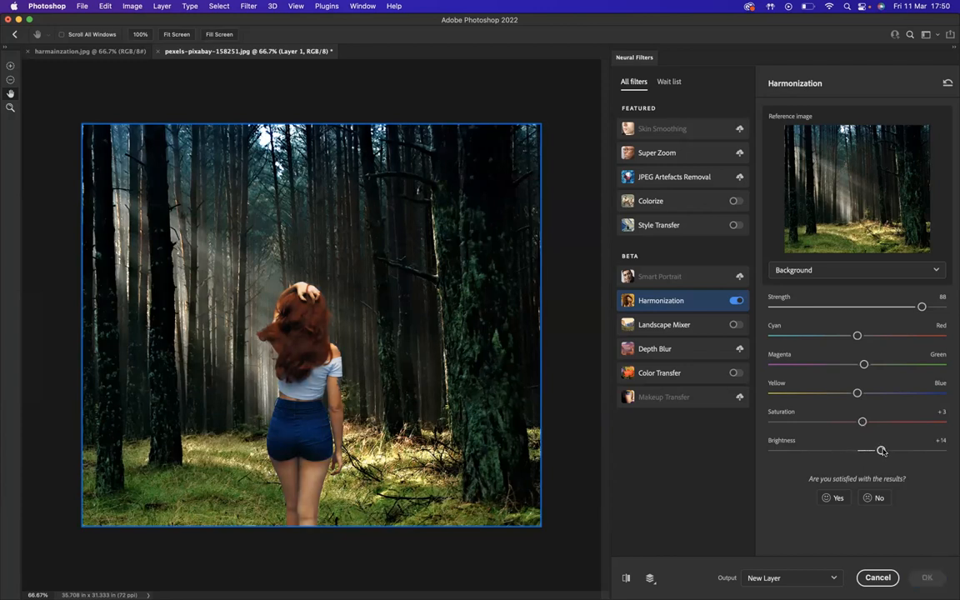
left_click_drag(881, 450, 876, 450)
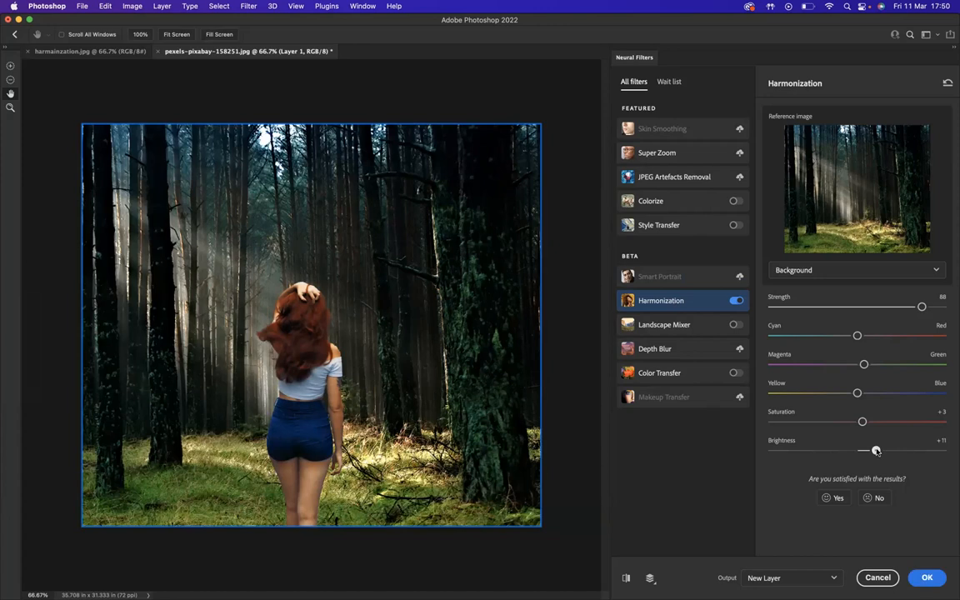
mouse_move(876, 451)
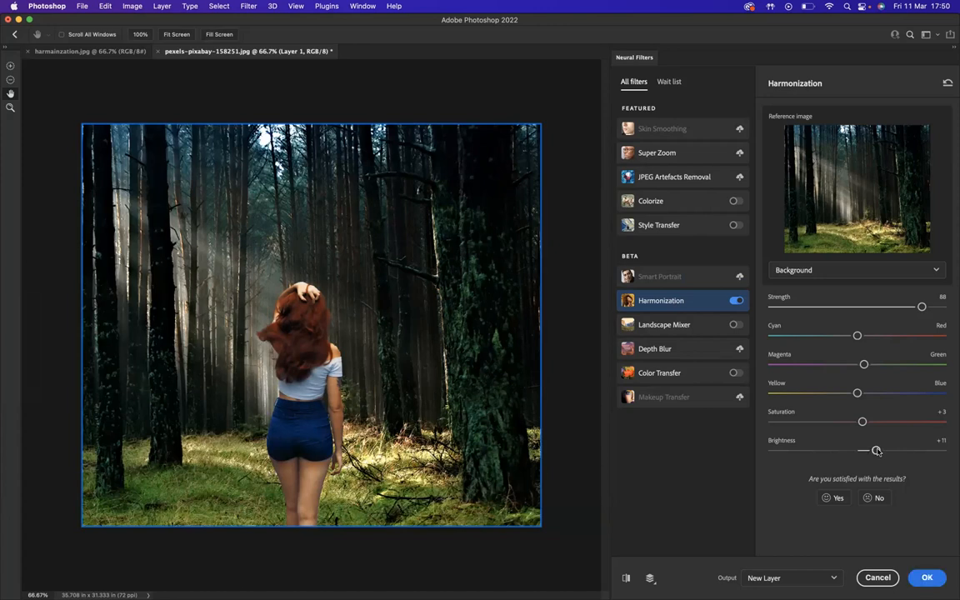
left_click_drag(862, 450, 877, 450)
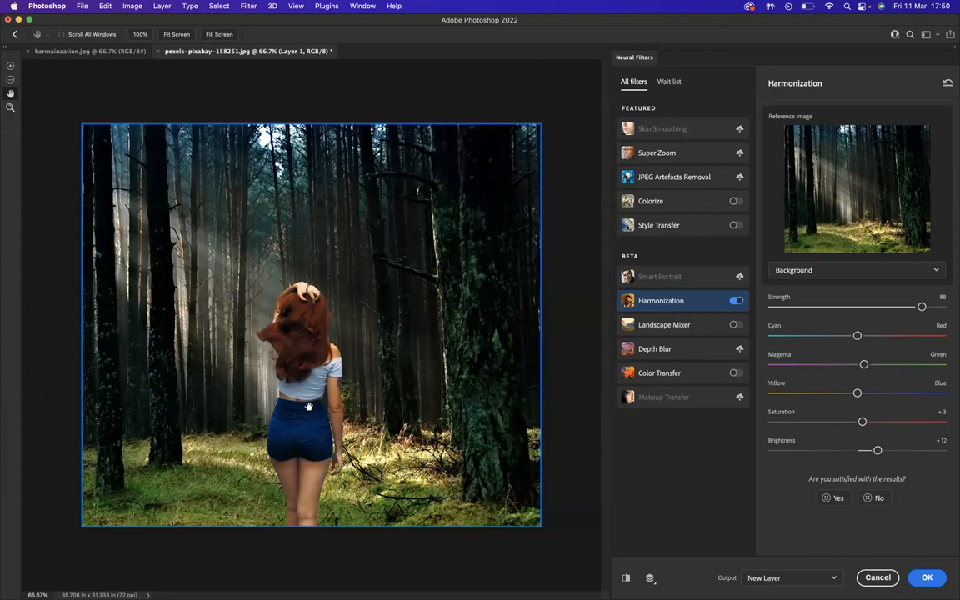
mouse_move(657, 414)
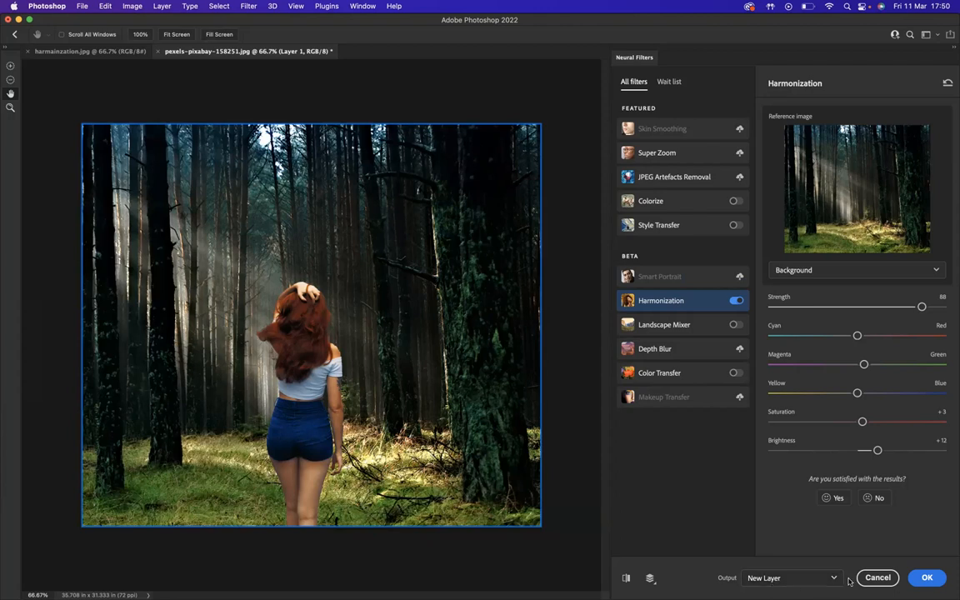
Apply Harmonization with output set to New Layer
left_click(790, 577)
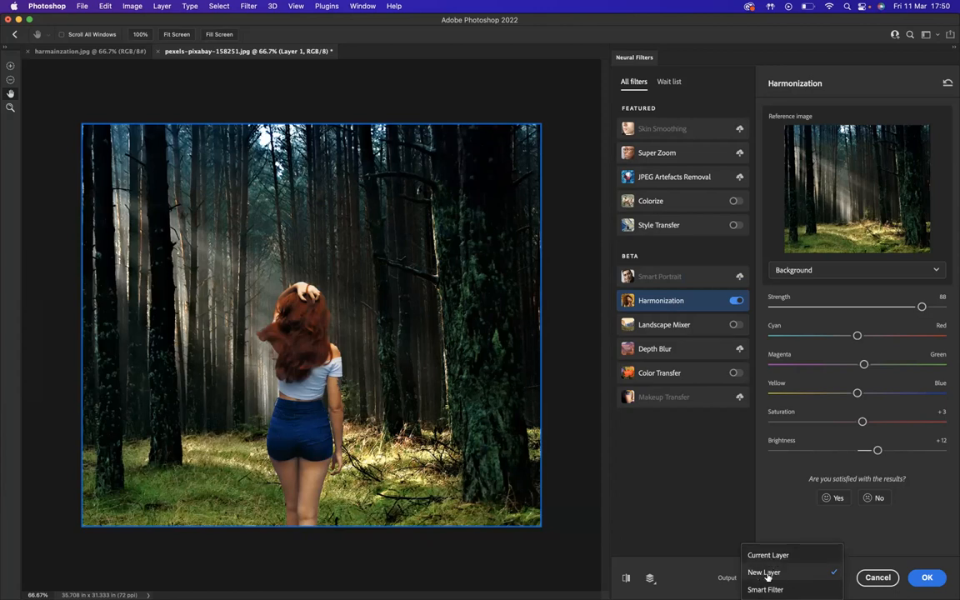
left_click(763, 571)
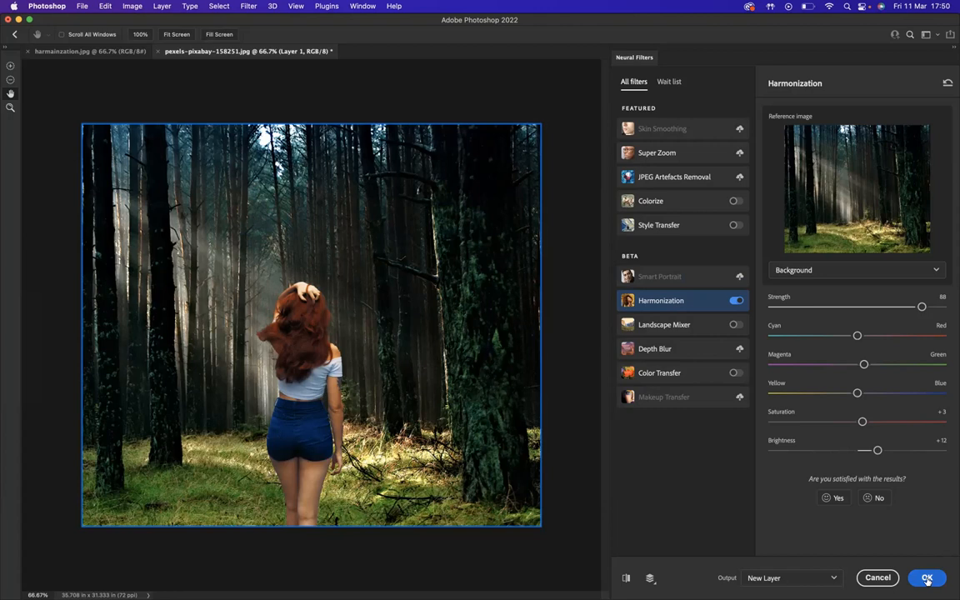
left_click(926, 577)
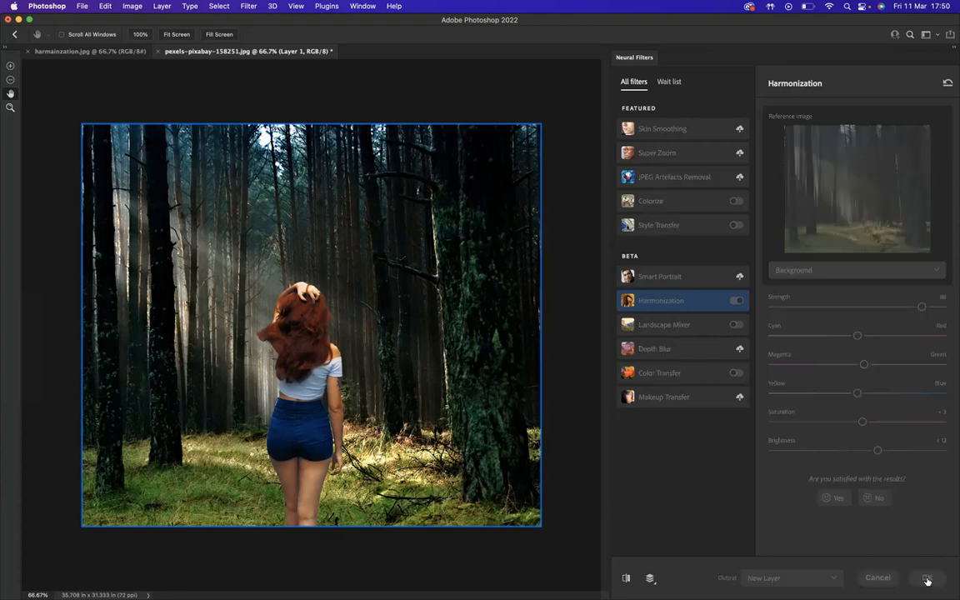
left_click(927, 577)
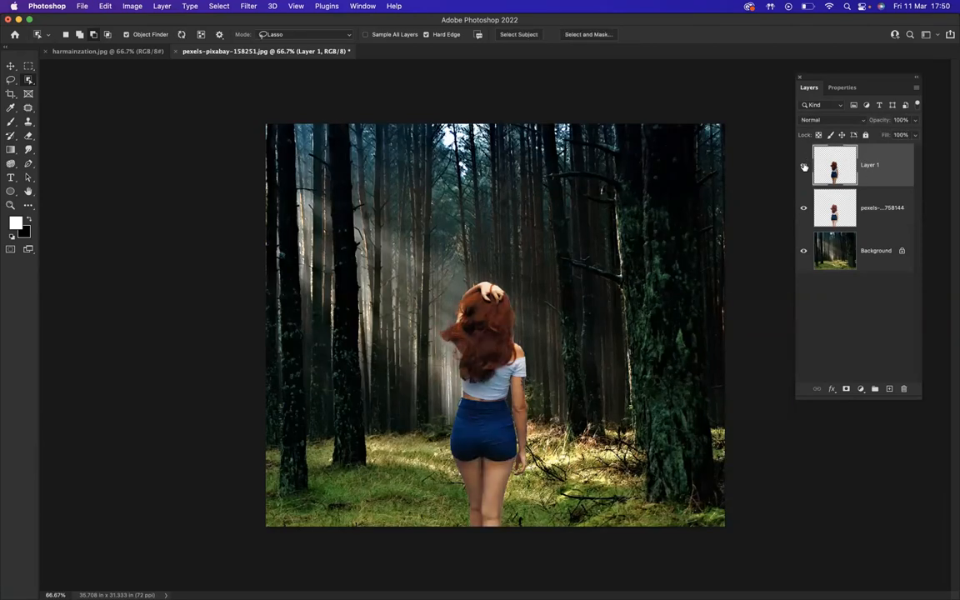
Delete the original pexels-athena woman layer and select Layer 1
left_click(803, 164)
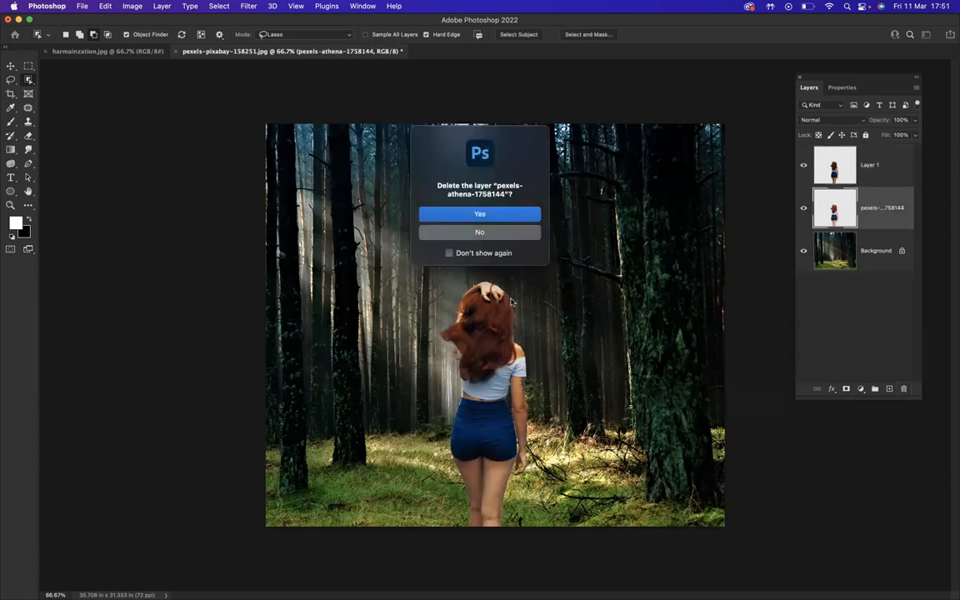
left_click(479, 214)
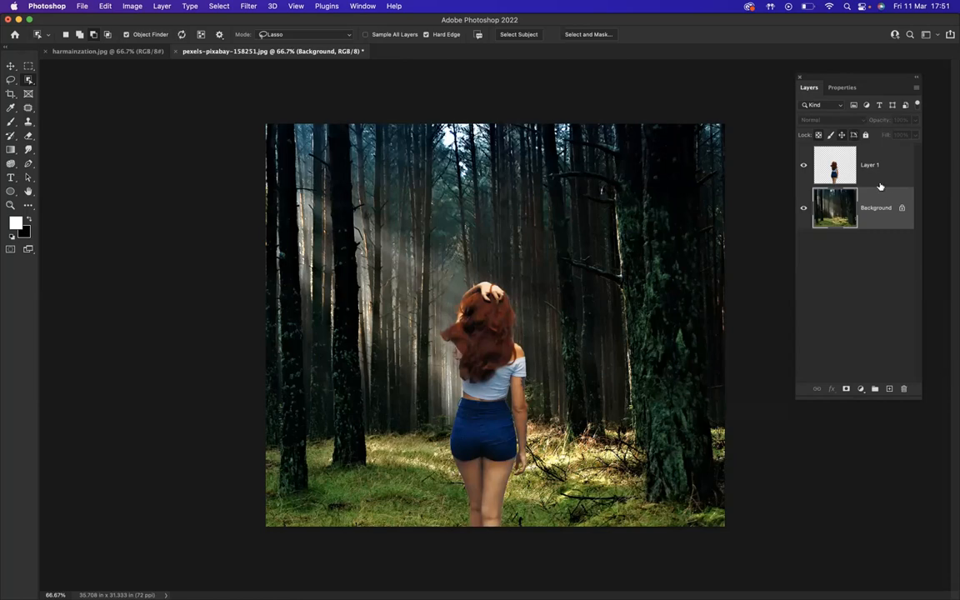
left_click(870, 164)
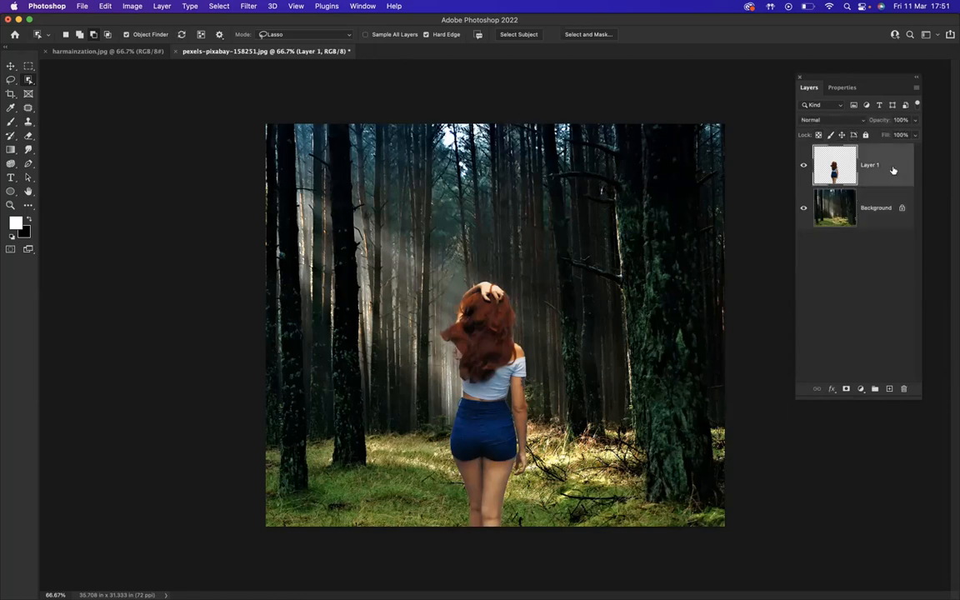